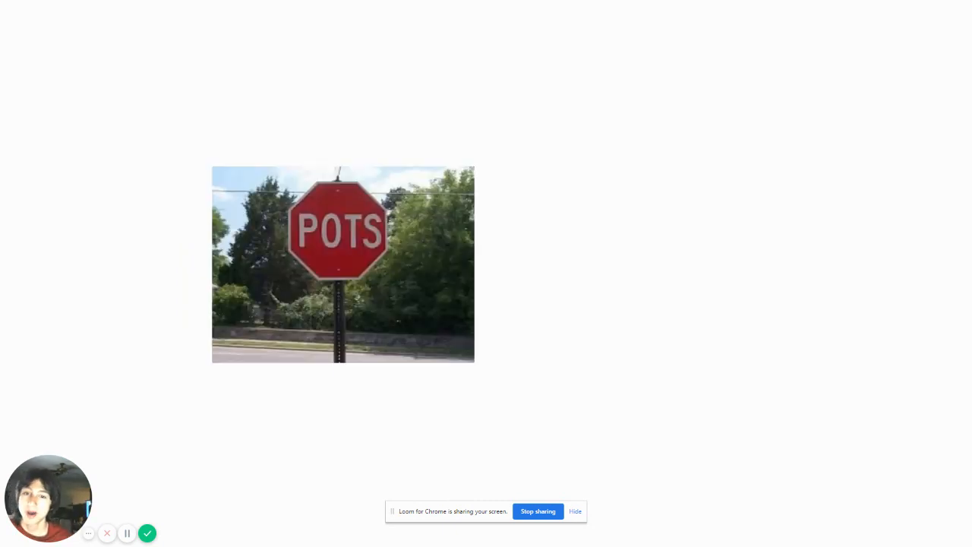
{"action": "mouse_move", "coordinate": [661, 252]}
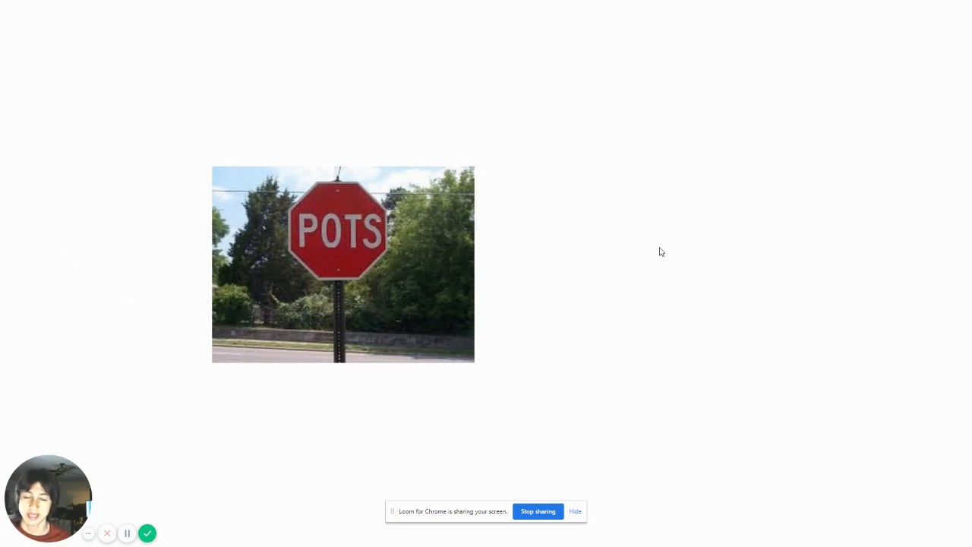